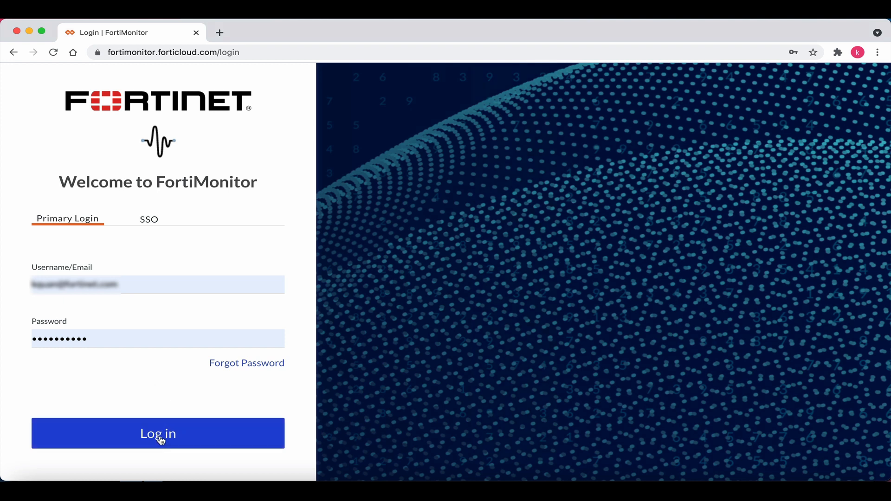
Step: Log in to FortiMonitor and start adding a new monitored resource from the infrastructure map
{"action": "left_click", "coordinate": [158, 433]}
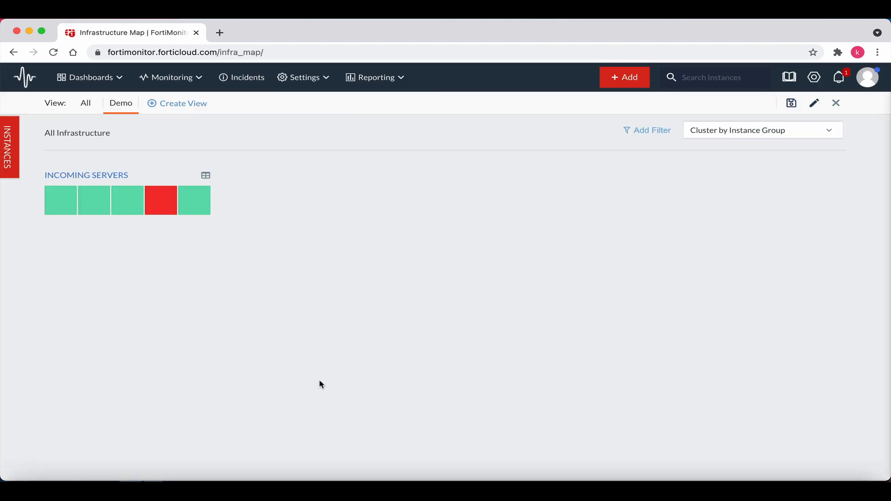
{"action": "mouse_move", "coordinate": [626, 195]}
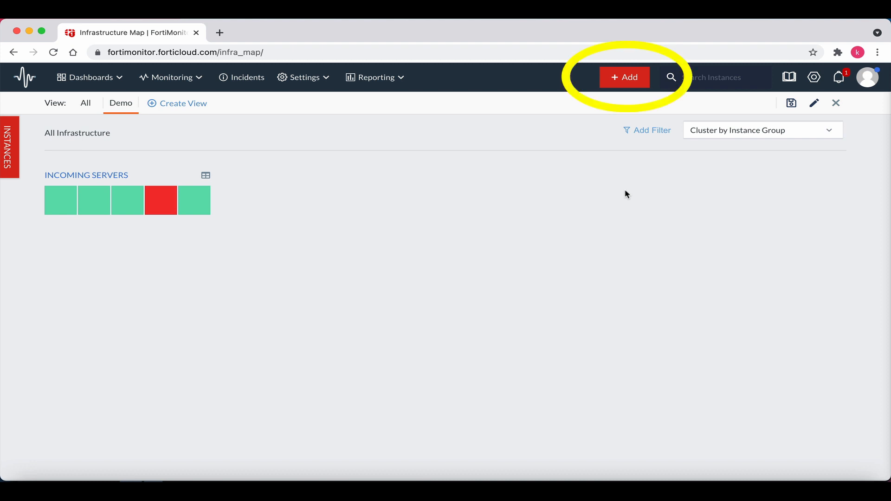
{"action": "left_click", "coordinate": [624, 77]}
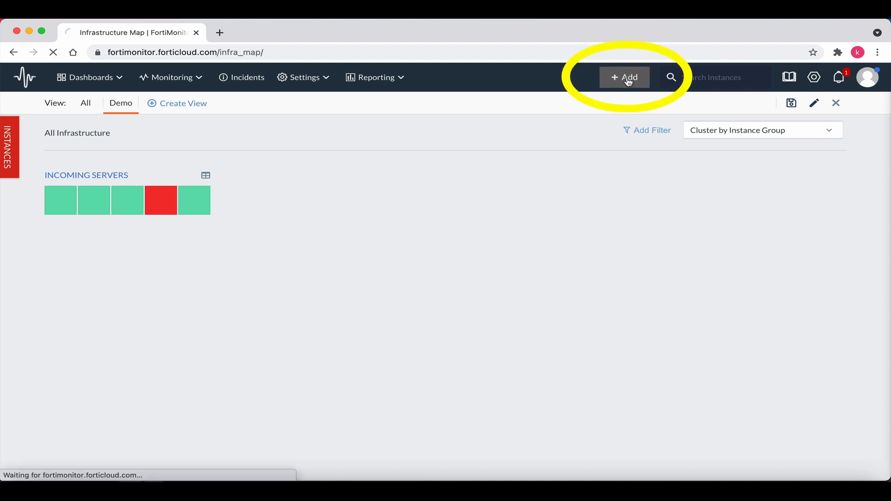
Step: Choose Windows from the Infrastructure and Resource Catalog as the server type to onboard
{"action": "left_click", "coordinate": [624, 77]}
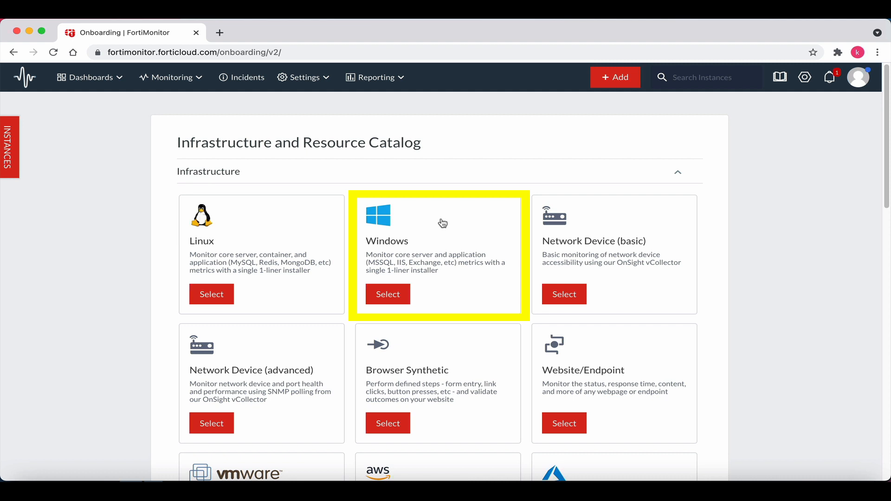
{"action": "mouse_move", "coordinate": [446, 217]}
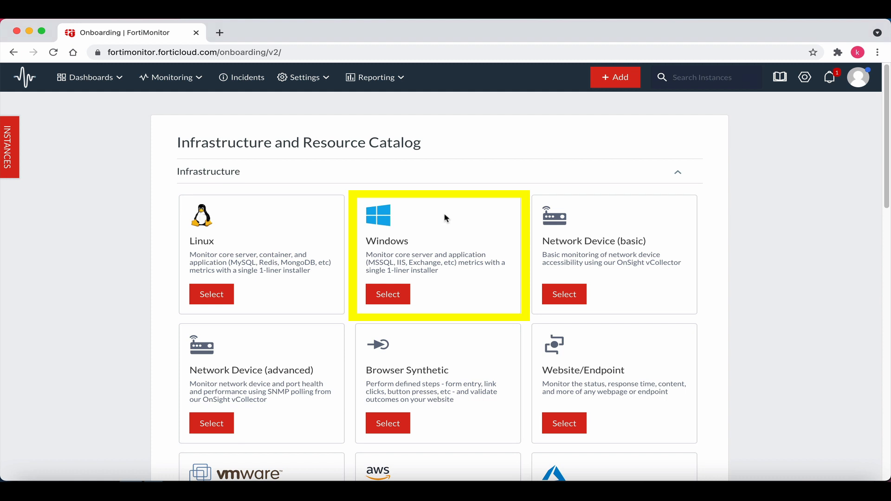
{"action": "left_click", "coordinate": [388, 294]}
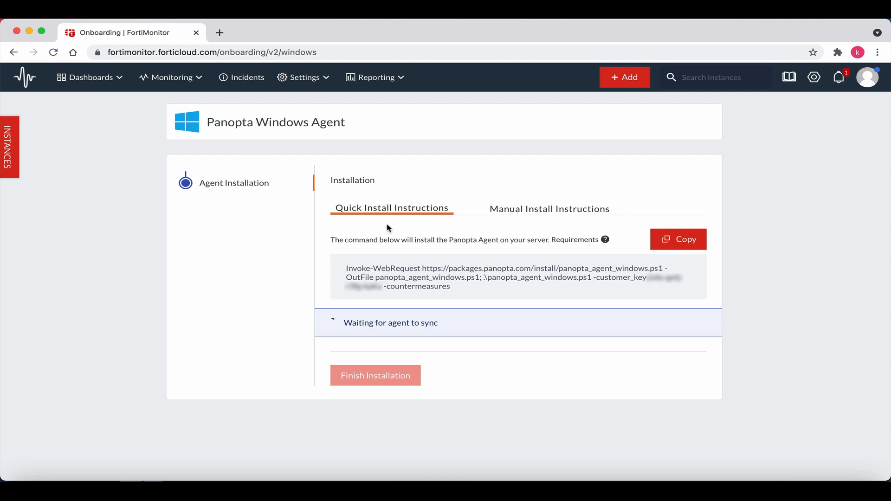
{"action": "mouse_move", "coordinate": [403, 232]}
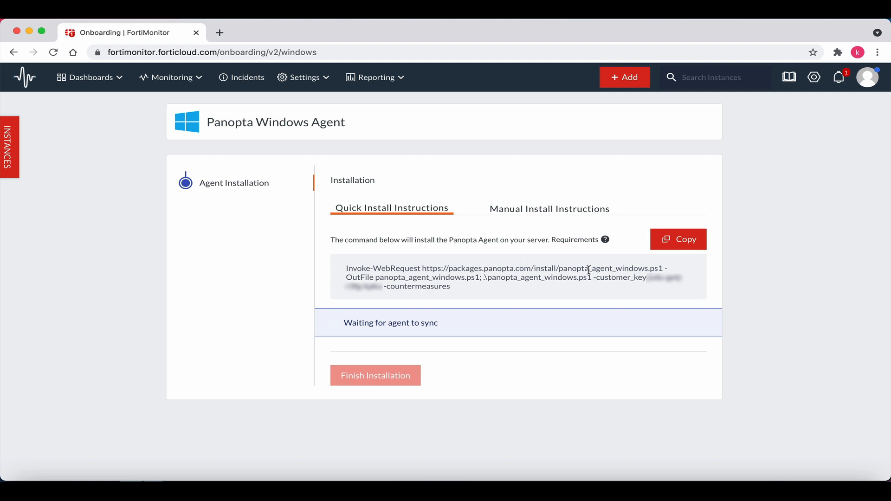
Step: Copy the Panopta Windows Agent quick-install command to the clipboard
{"action": "left_click", "coordinate": [679, 238]}
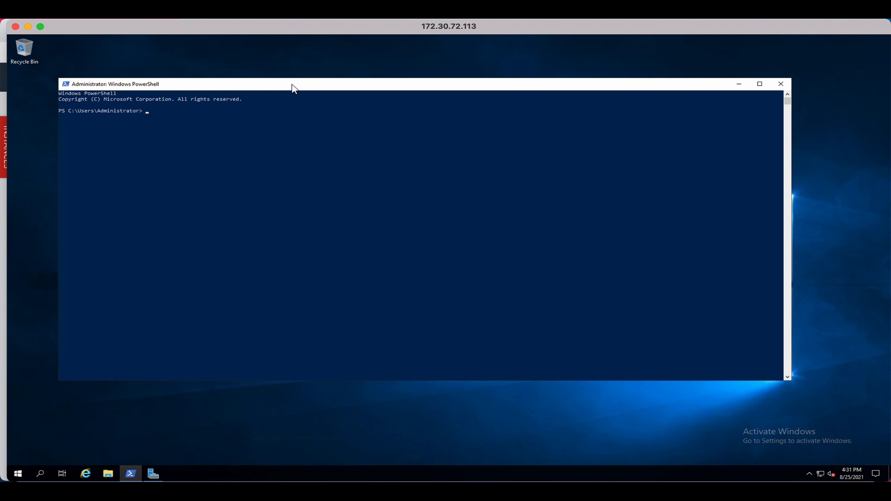
Step: Run the Invoke-WebRequest agent install command in the Administrator PowerShell on the remote server
{"action": "type", "text": "I"}
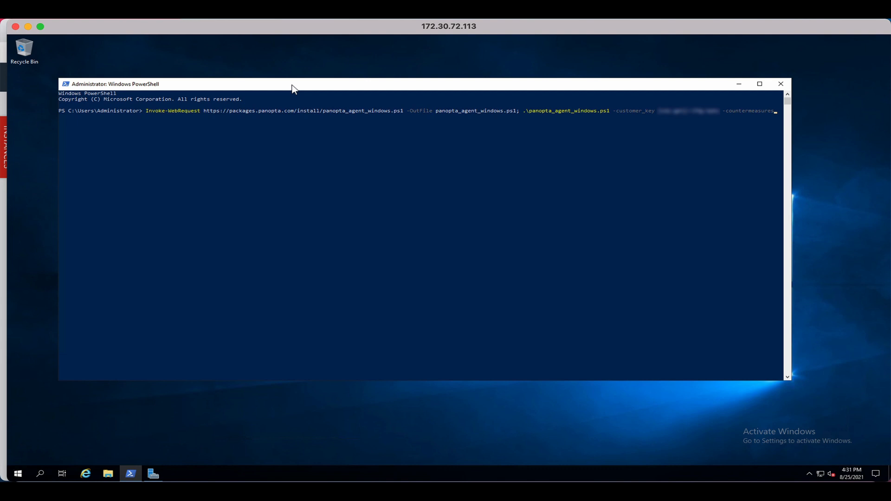
{"action": "key", "text": "enter"}
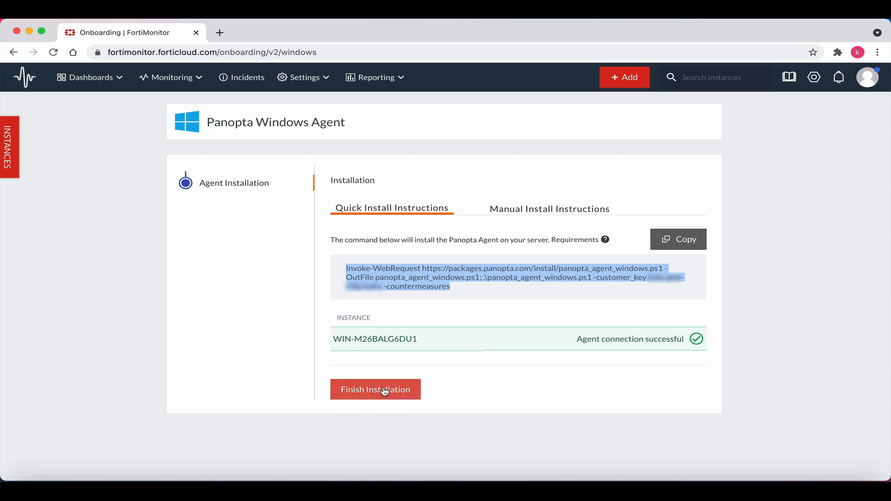
Step: Finish the agent installation for WIN-M26BALG6DU1, landing on its instance details page
{"action": "left_click", "coordinate": [375, 390]}
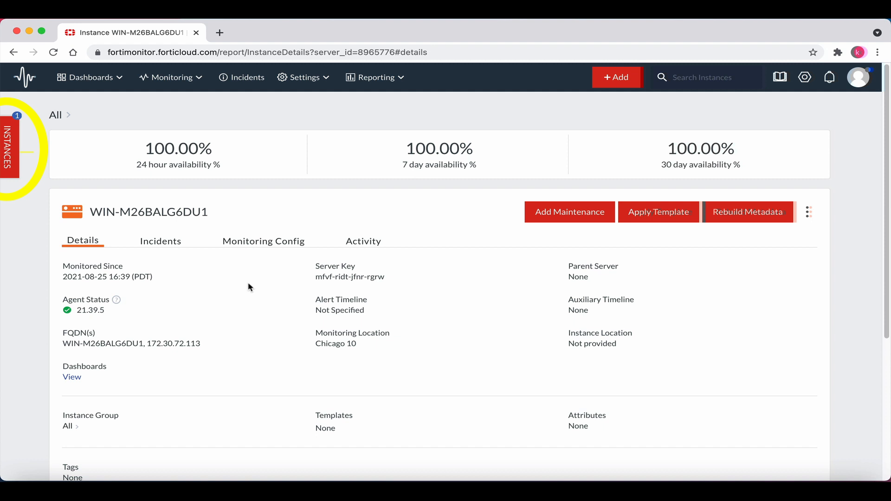
{"action": "left_click", "coordinate": [8, 145]}
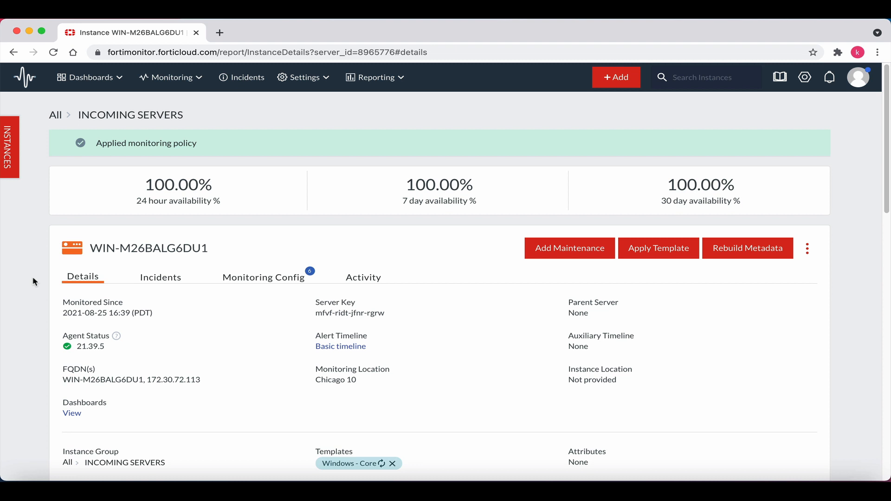
{"action": "mouse_move", "coordinate": [41, 352]}
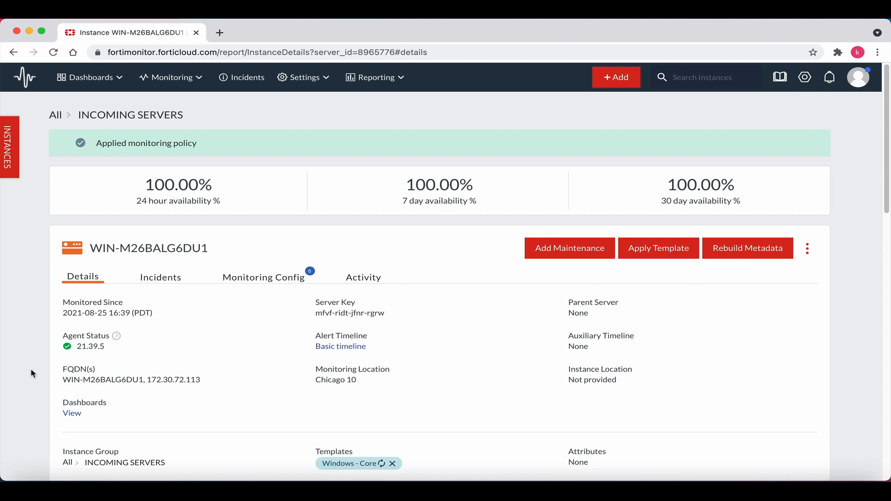
{"action": "mouse_move", "coordinate": [274, 302]}
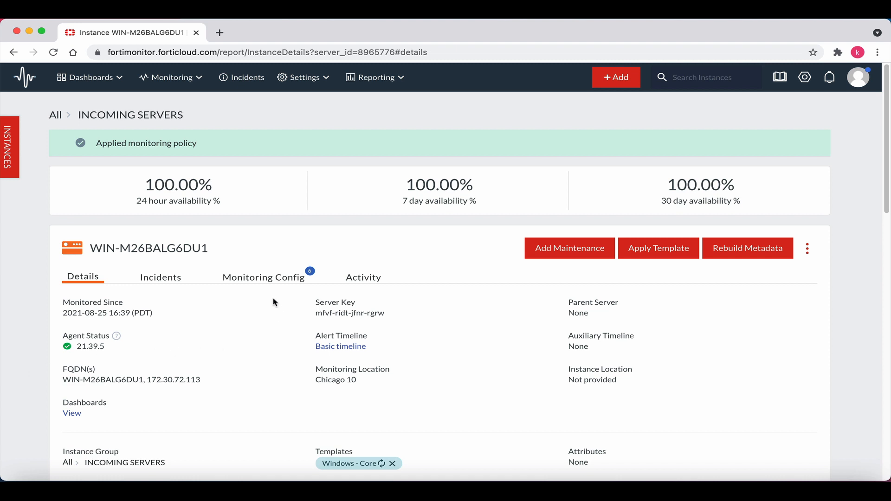
{"action": "mouse_move", "coordinate": [266, 331]}
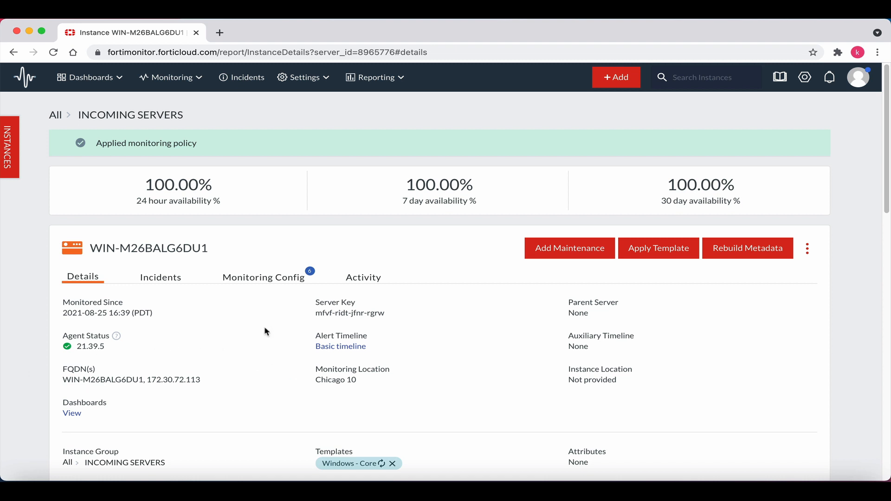
{"action": "mouse_move", "coordinate": [272, 378]}
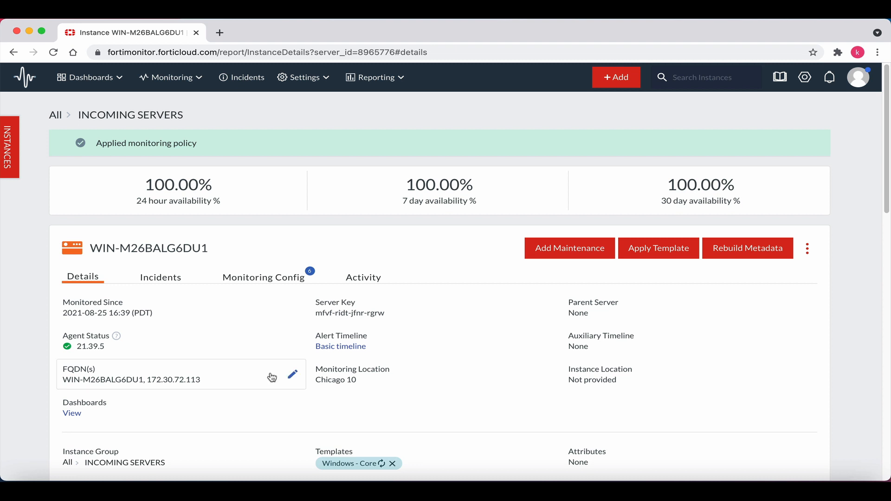
{"action": "mouse_move", "coordinate": [281, 397]}
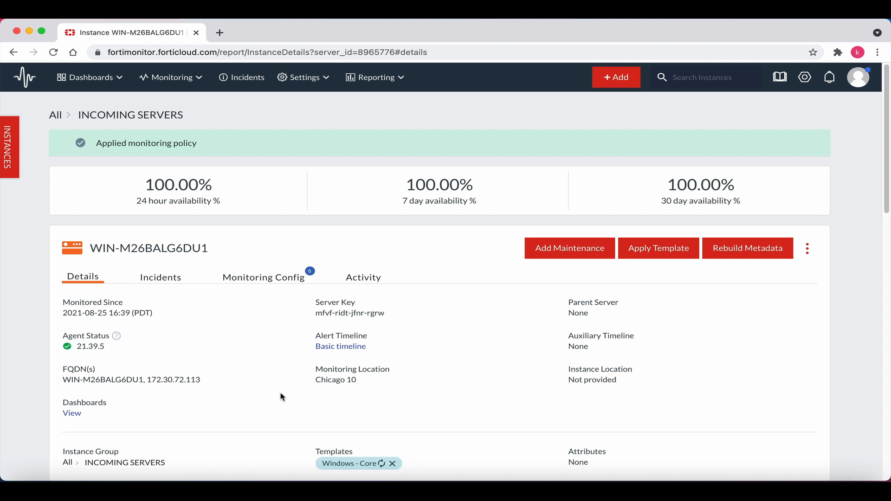
{"action": "mouse_move", "coordinate": [279, 447]}
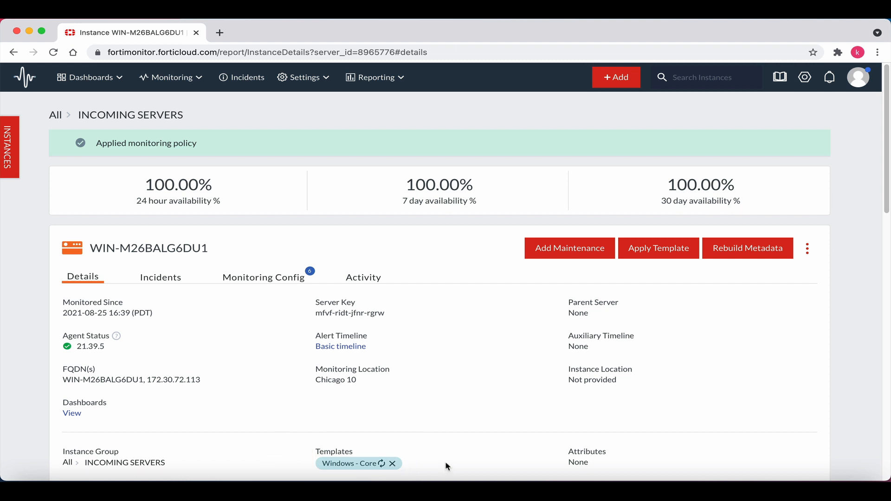
Step: Scroll the instance page down to the Performance section's bandwidth, CPU and disk graphs
{"action": "scroll", "scroll_direction": "down", "scroll_amount": 3}
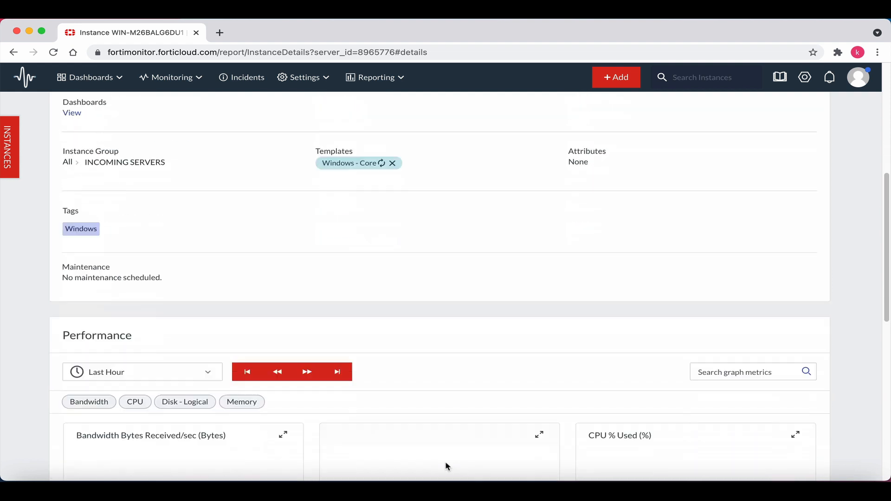
{"action": "scroll", "scroll_direction": "down", "scroll_amount": 3}
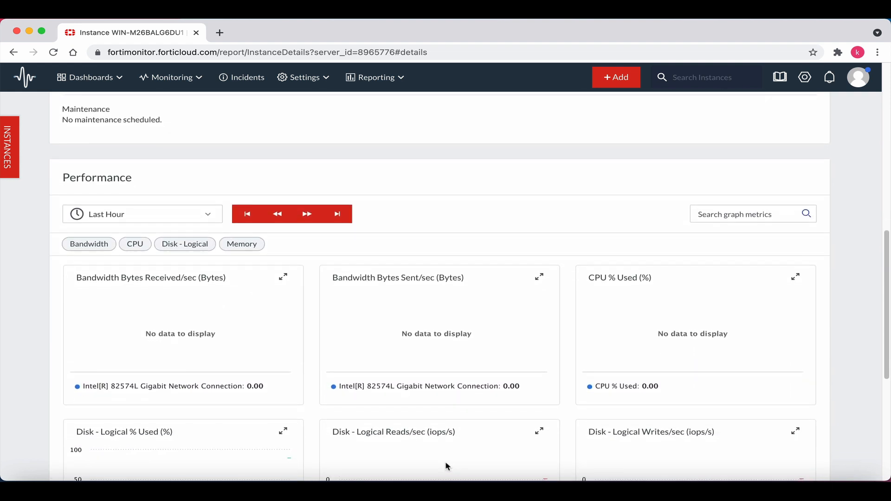
{"action": "scroll", "scroll_direction": "down", "scroll_amount": 3}
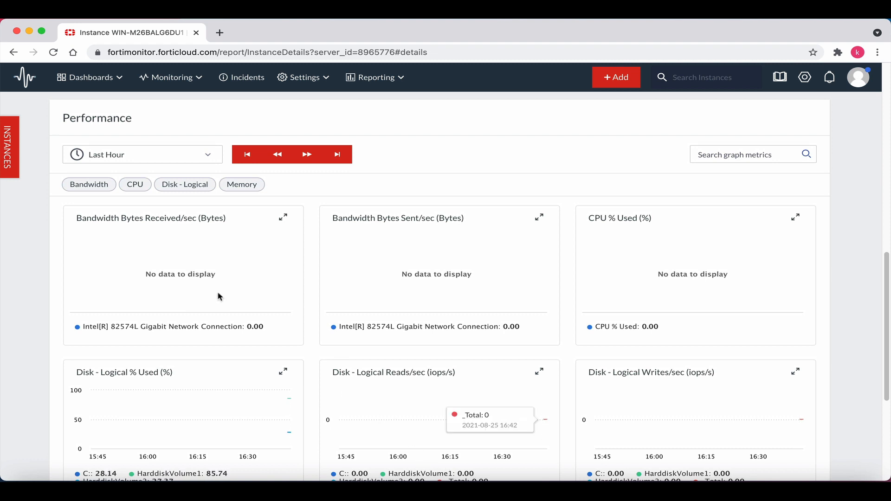
{"action": "mouse_move", "coordinate": [31, 286]}
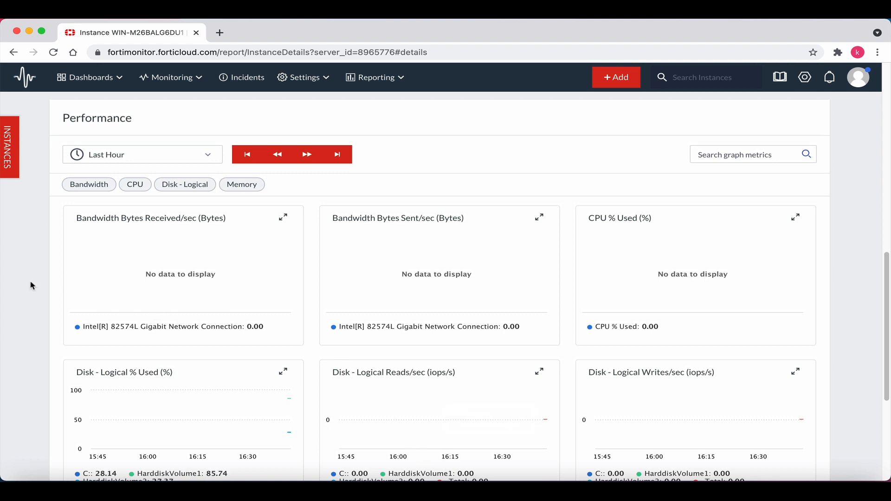
{"action": "mouse_move", "coordinate": [86, 205]}
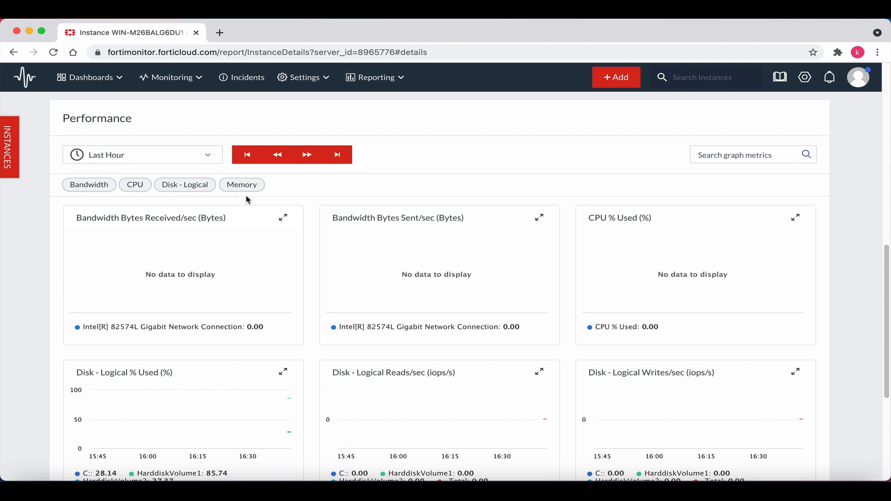
{"action": "mouse_move", "coordinate": [30, 302]}
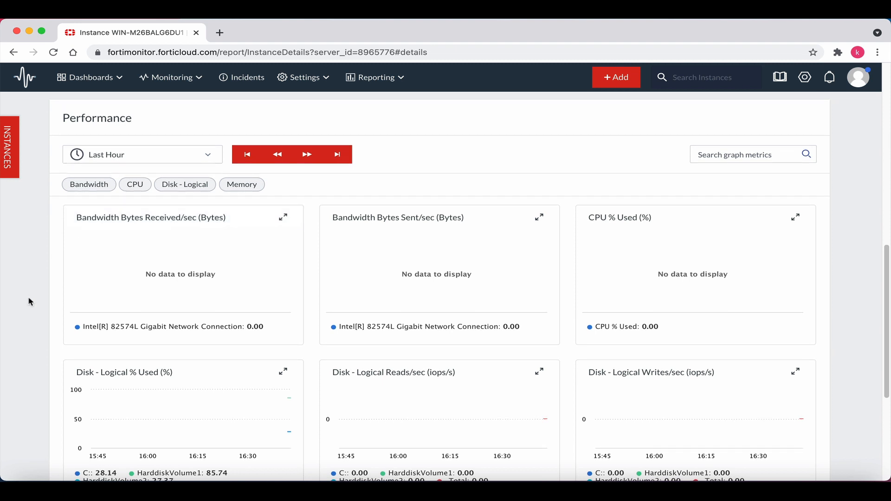